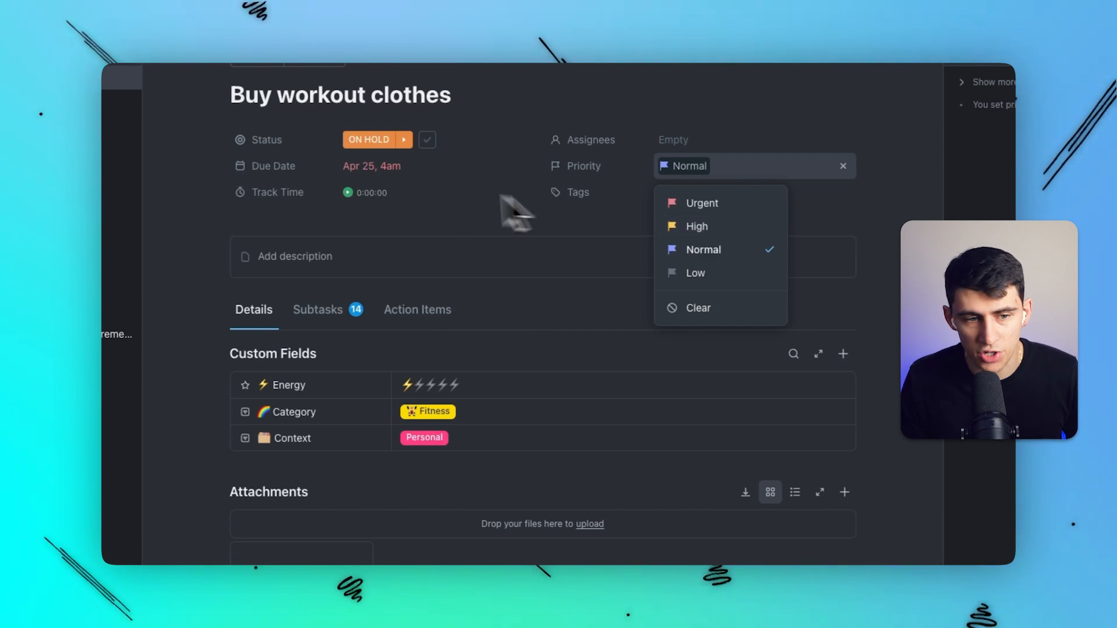
Step: Expand the On Hold status dropdown on 'Buy workout clothes' to reveal the Complete option
click(377, 139)
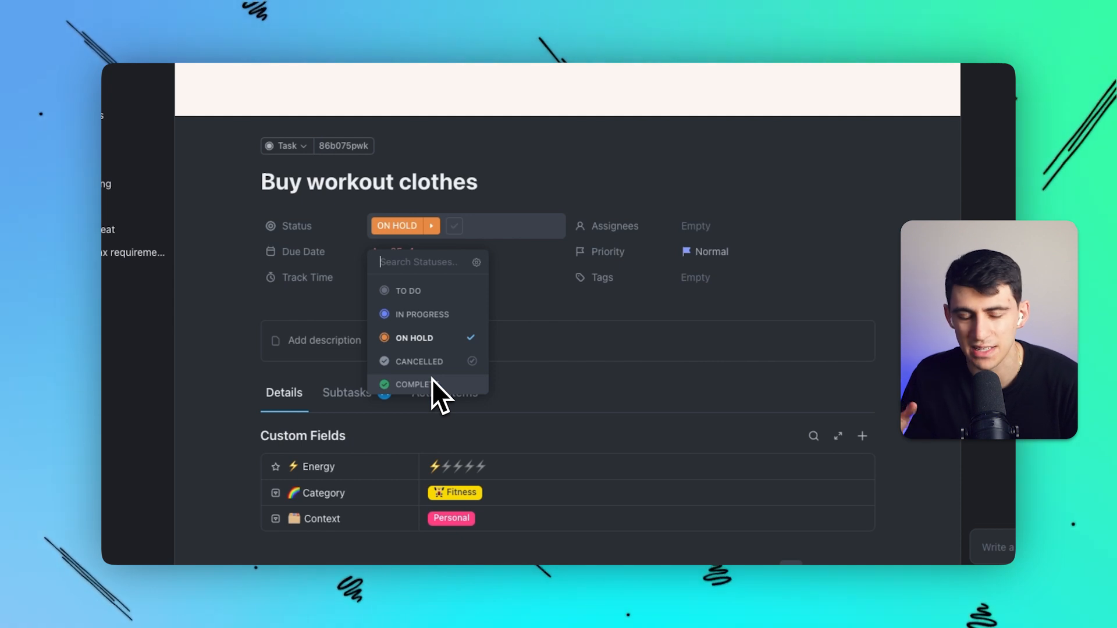